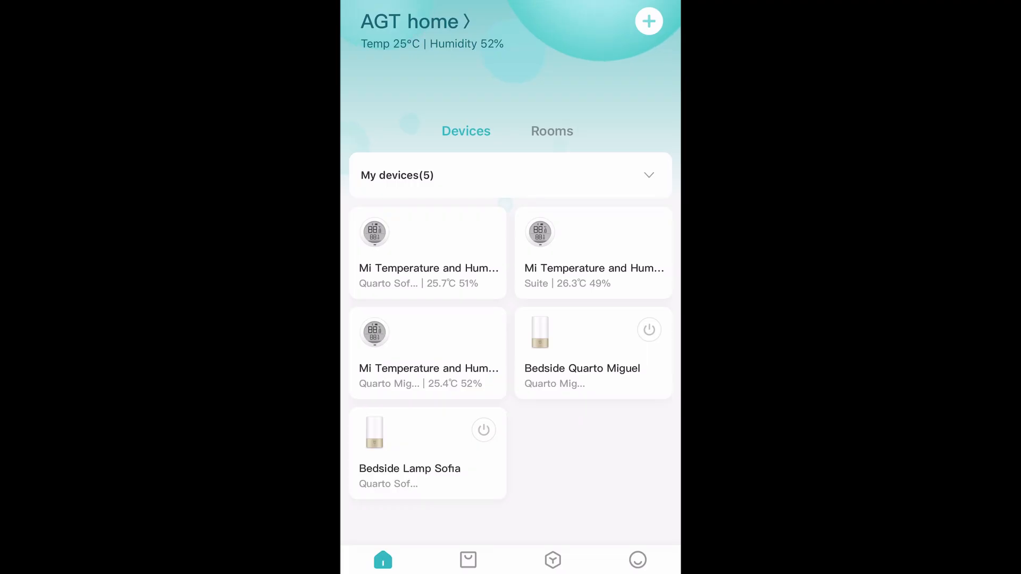
View a temperature and humidity sensor's page, then return to the device list
left_click(428, 253)
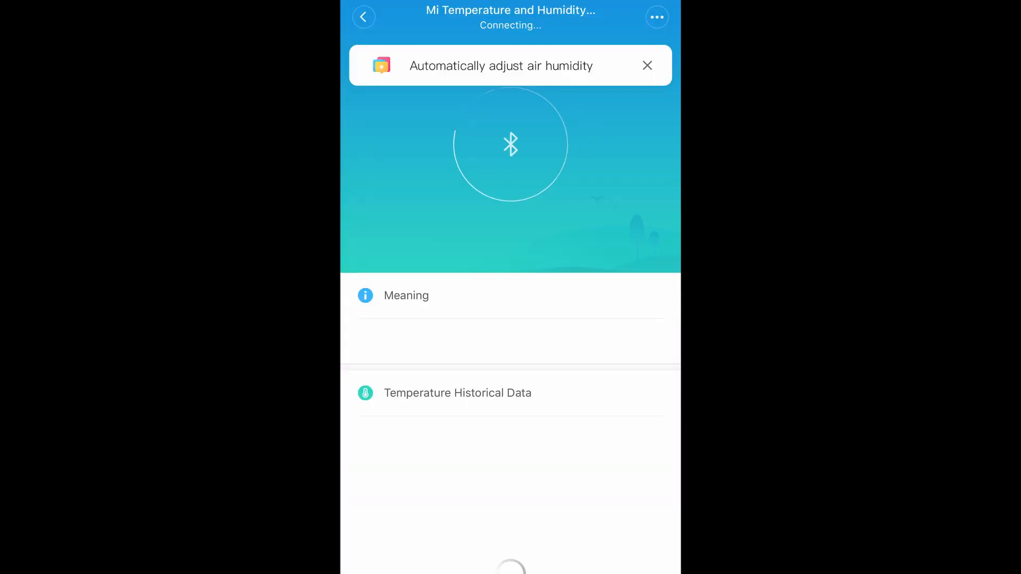
left_click(363, 17)
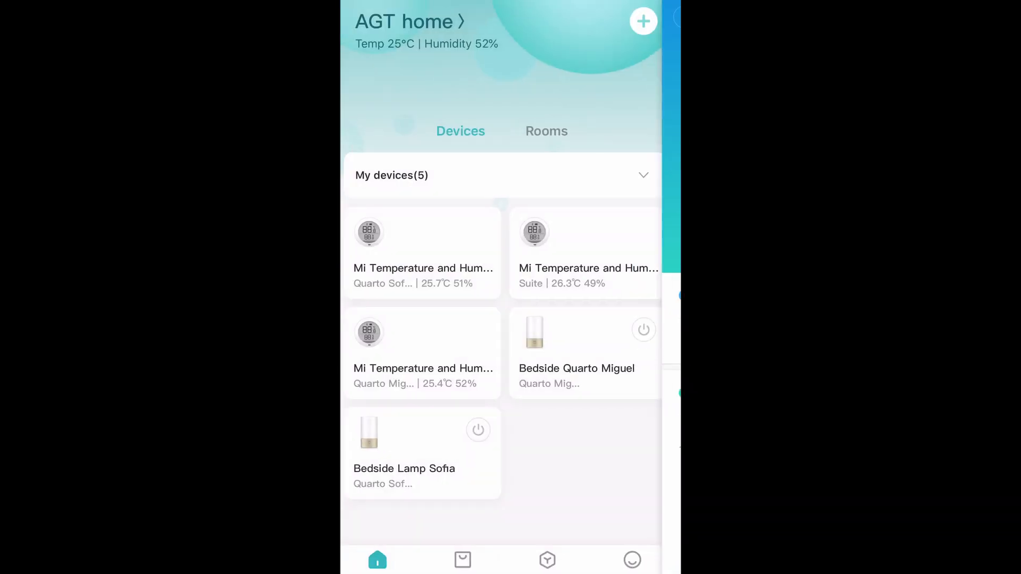
left_click(649, 330)
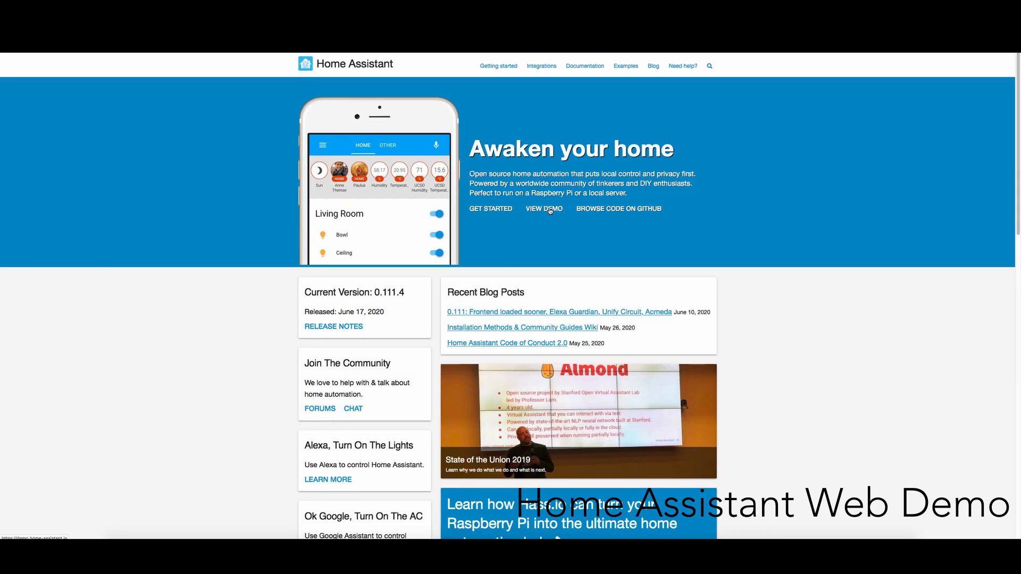
Open the live web demo and switch on the Living Room Lights in the Luzes card
left_click(543, 208)
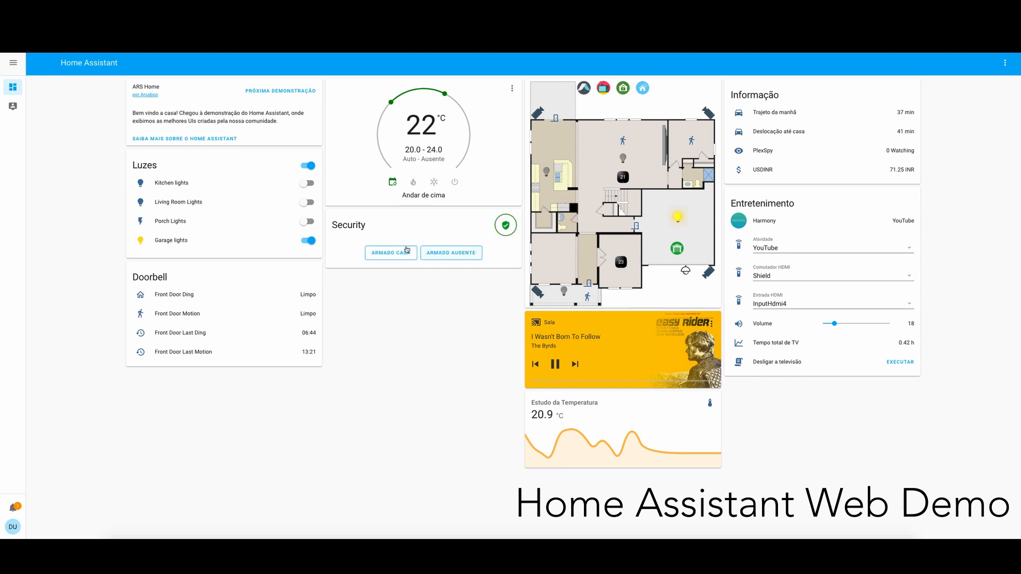
left_click(306, 202)
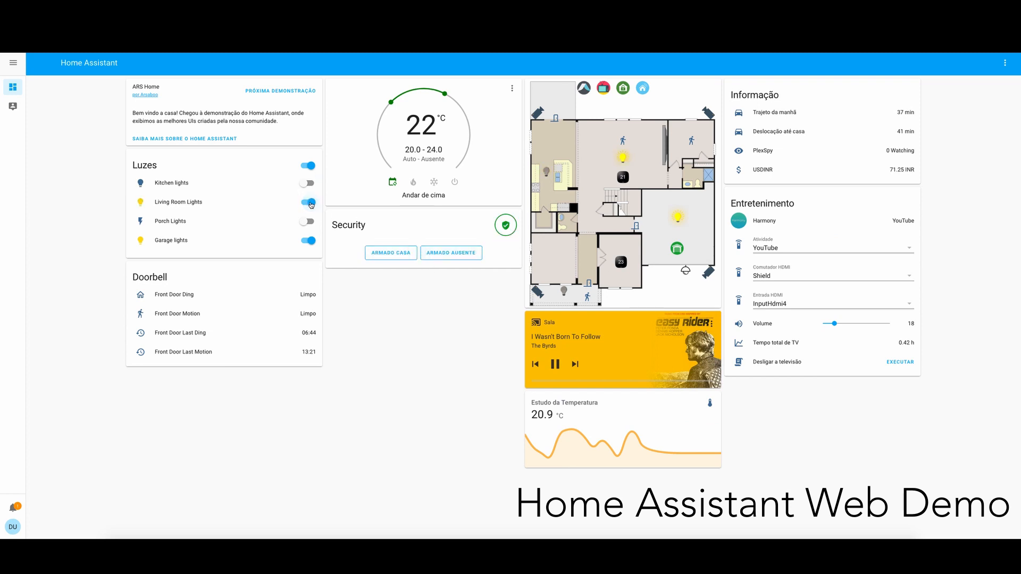
left_click(306, 203)
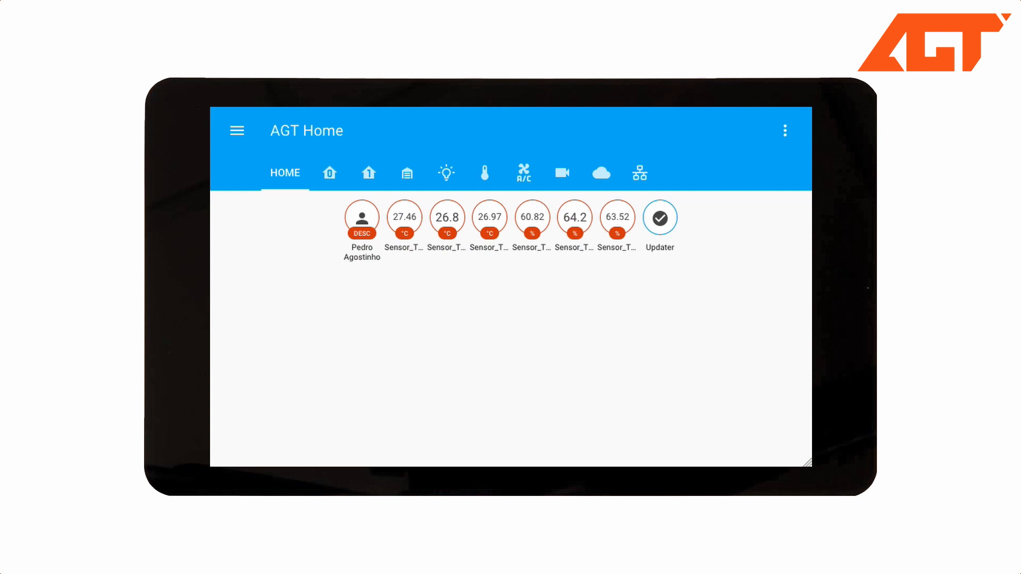
Open the first house tab and scroll to the Tempo de Viagem card and Traseiras camera
left_click(329, 172)
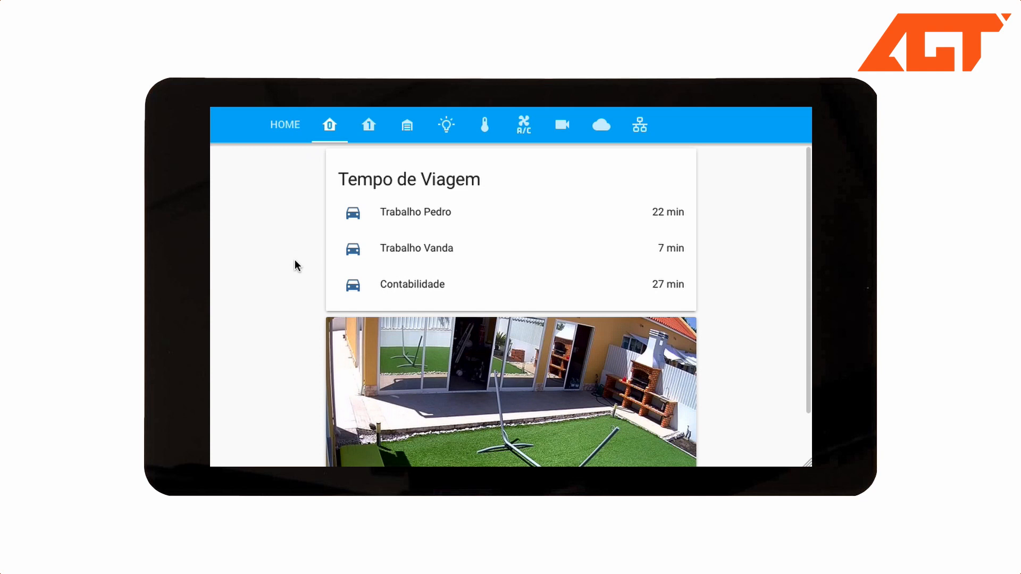
scroll("down", 3)
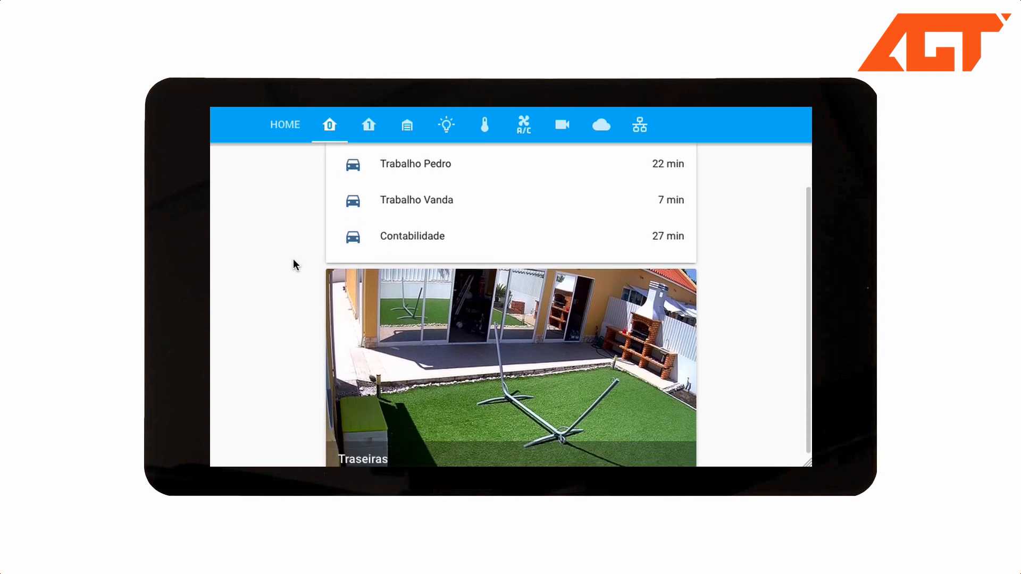
scroll("down", 3)
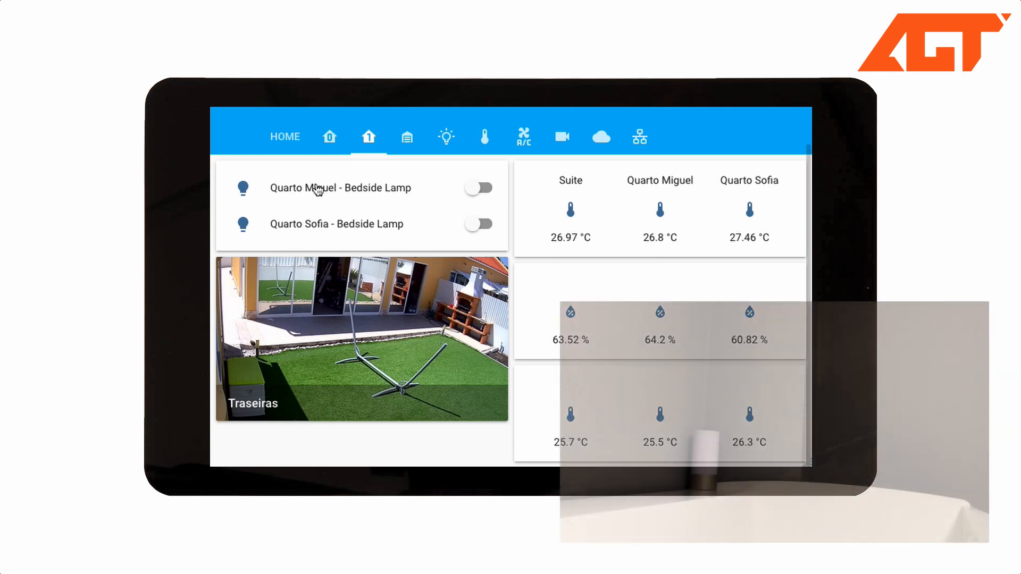
Turn Quarto Miguel's bedside lamp on then off, and view then close the Suite temperature history
left_click(478, 188)
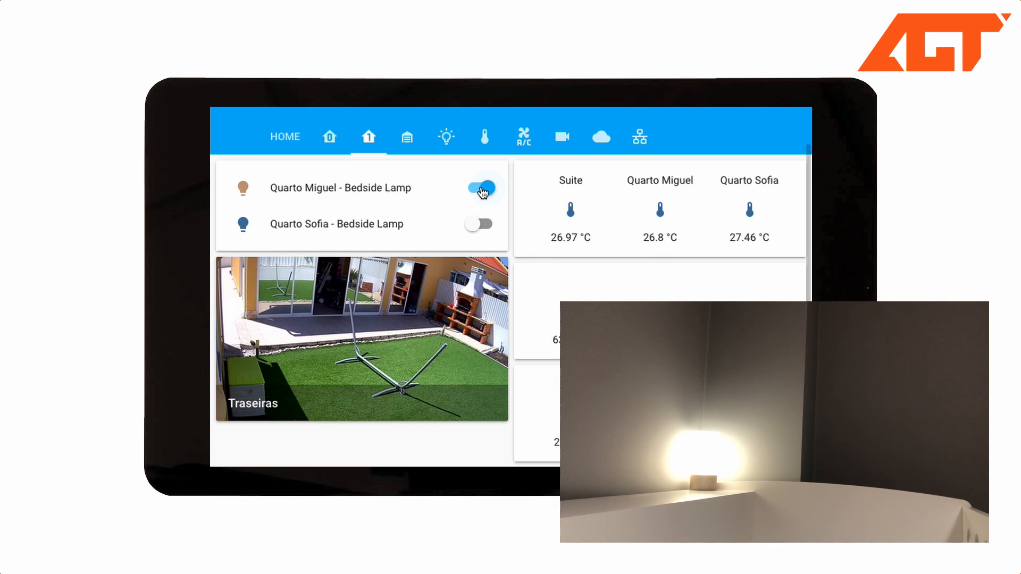
left_click(479, 188)
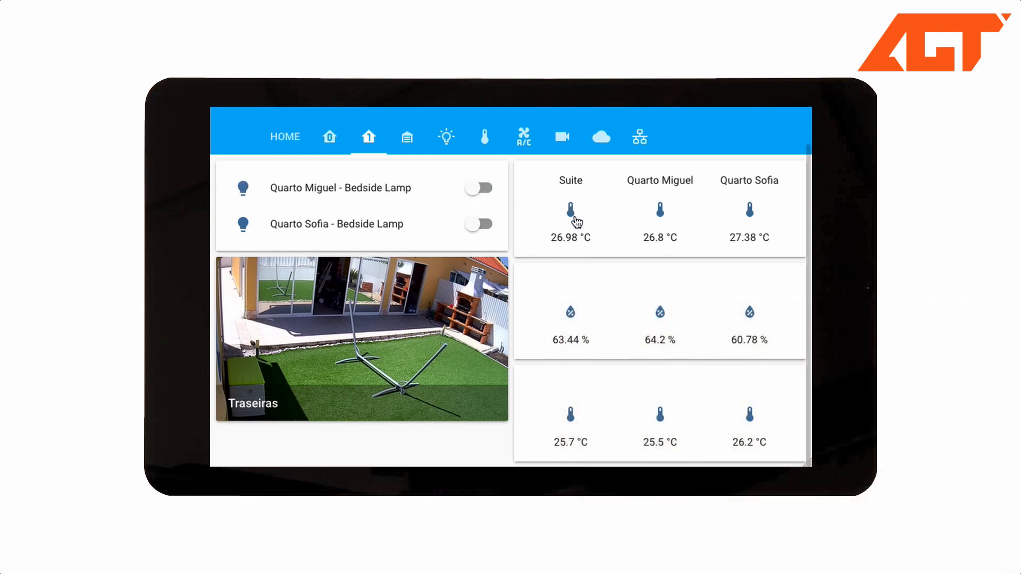
left_click(569, 218)
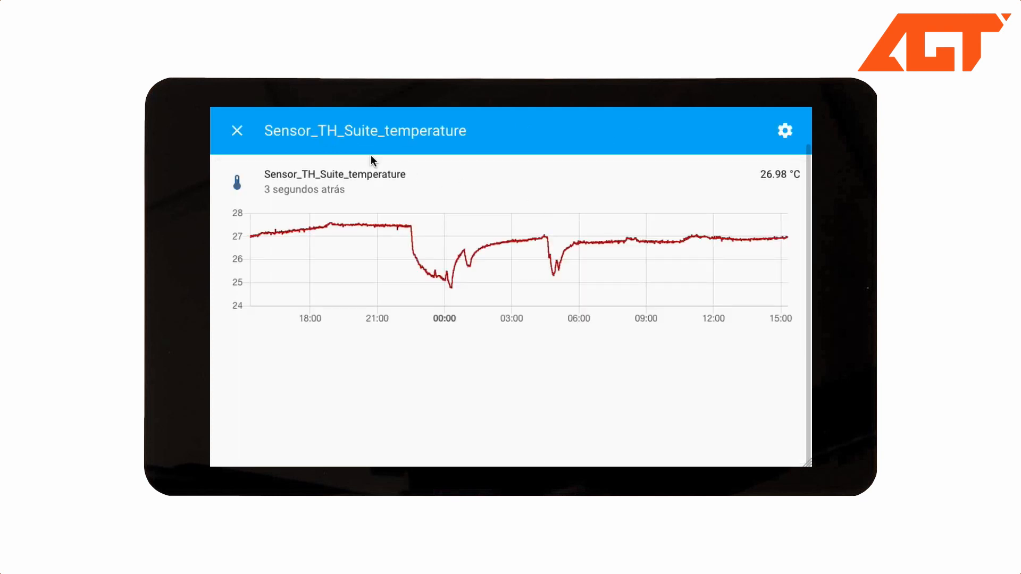
left_click(237, 130)
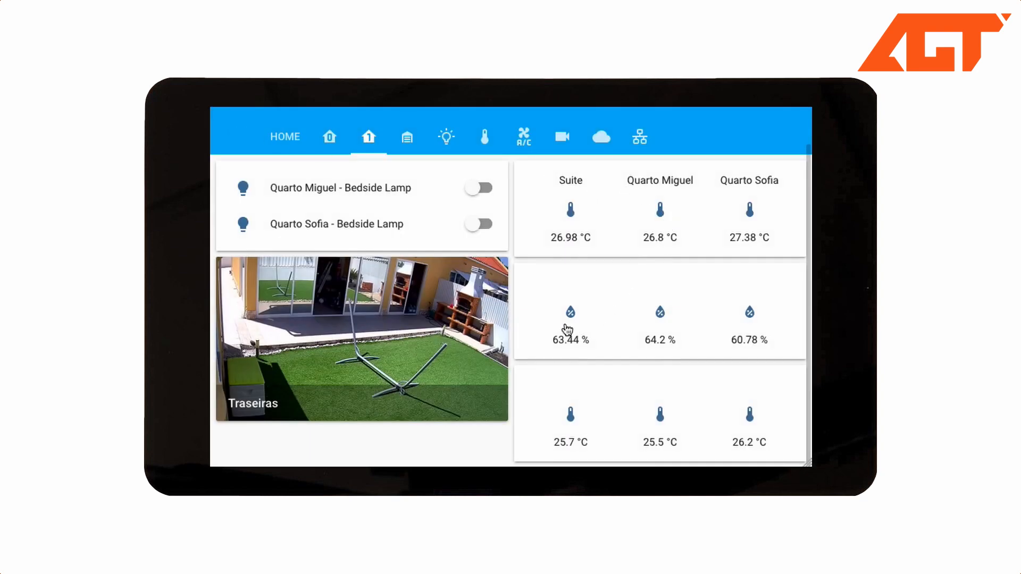
left_click(570, 326)
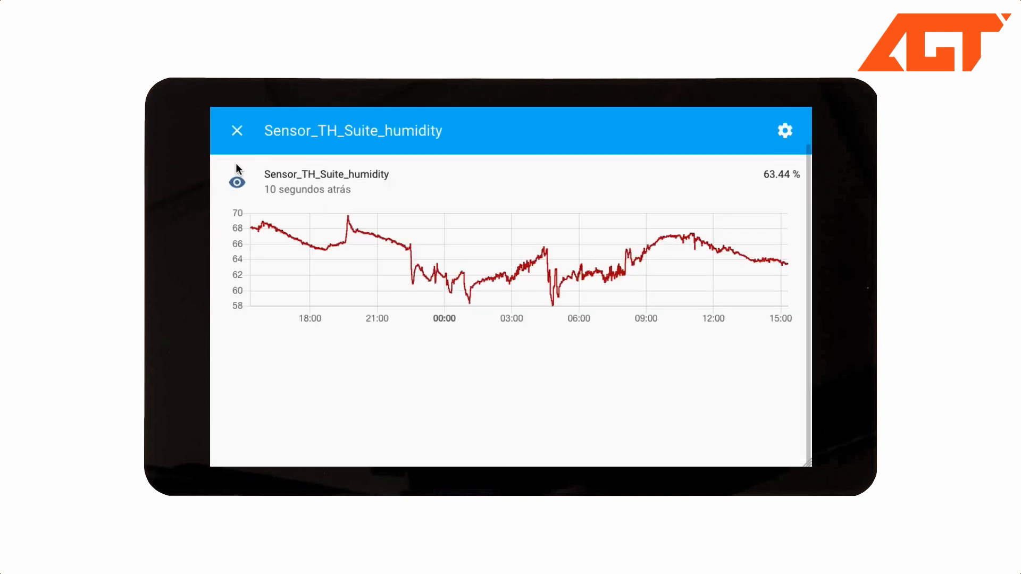
mouse_move(237, 130)
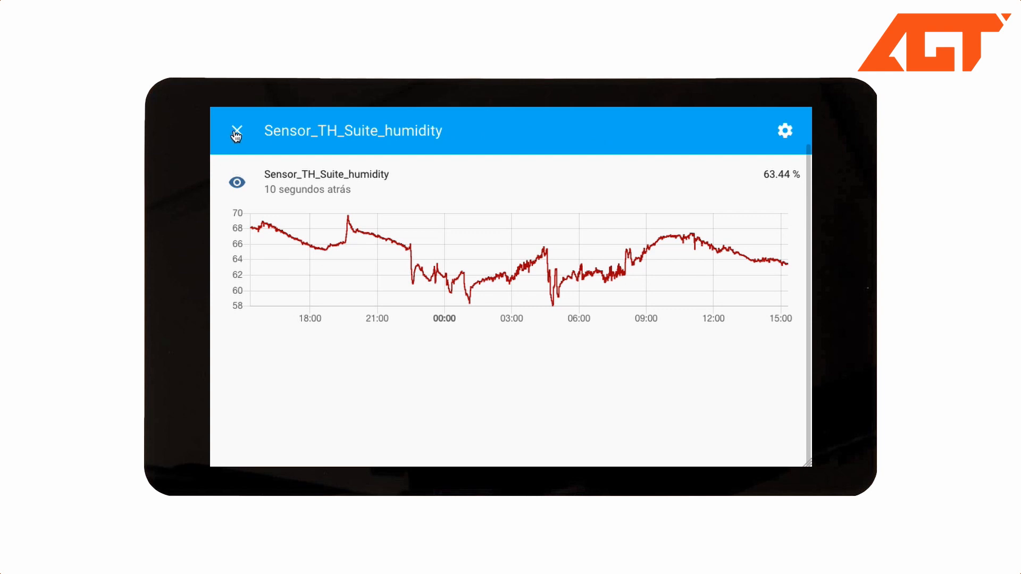
left_click(236, 131)
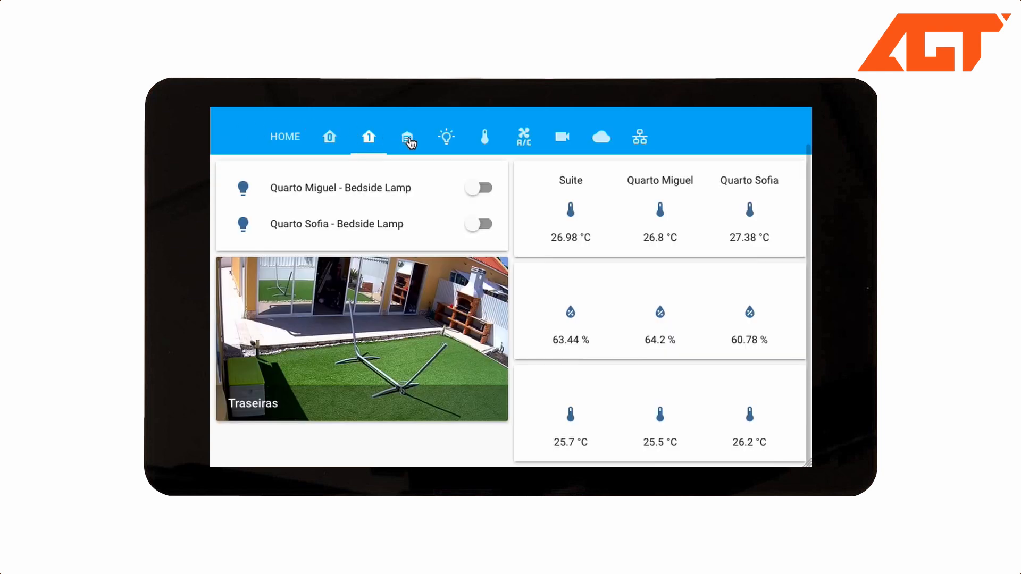
View the AQS solar hot water page, then the Luzes page with two lamps
left_click(407, 137)
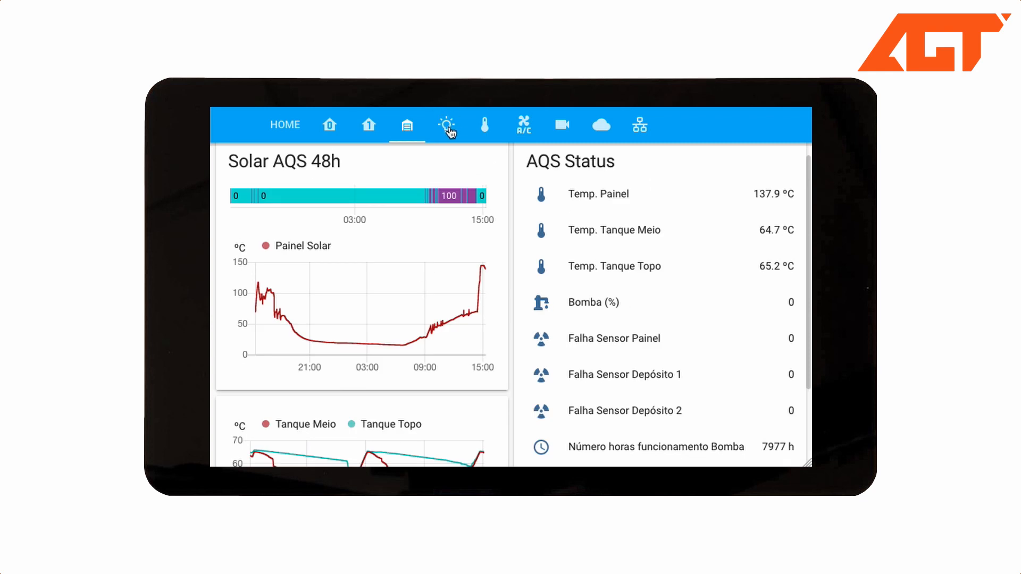
left_click(446, 125)
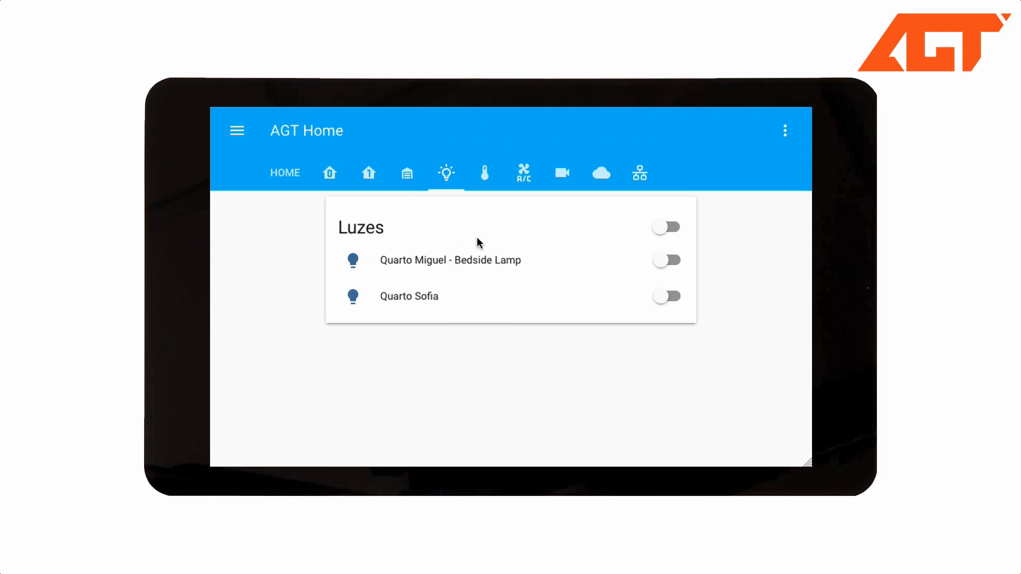
Open the thermometer tab and scroll through 48-hour and monthly temperature, feels-like and humidity charts
left_click(484, 172)
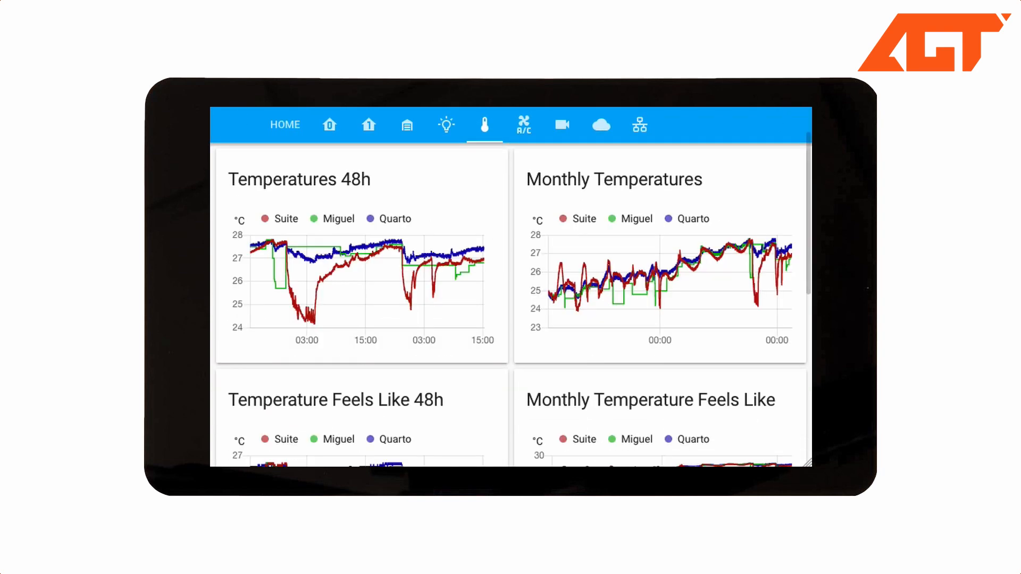
scroll("down", 3)
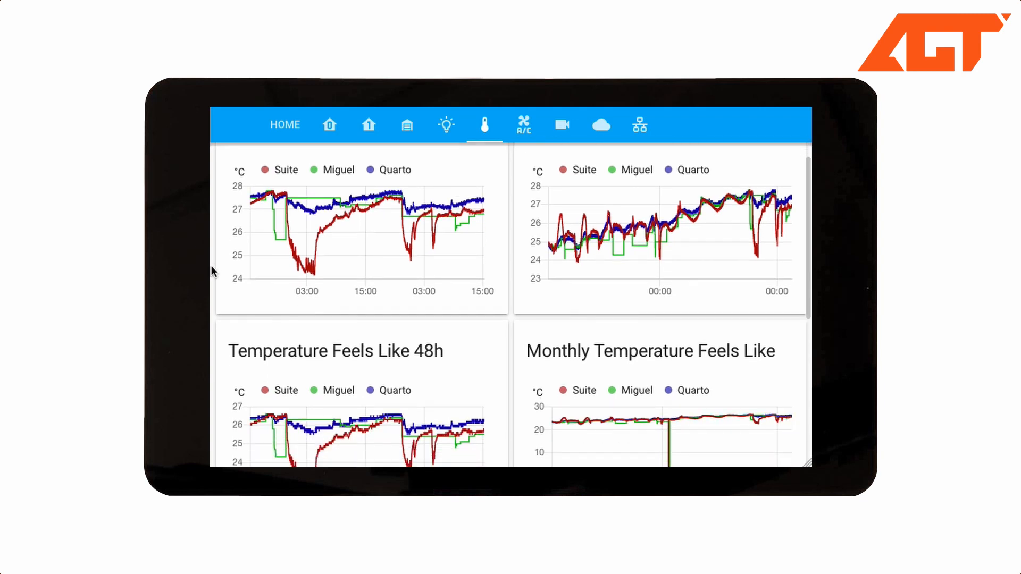
scroll("down", 3)
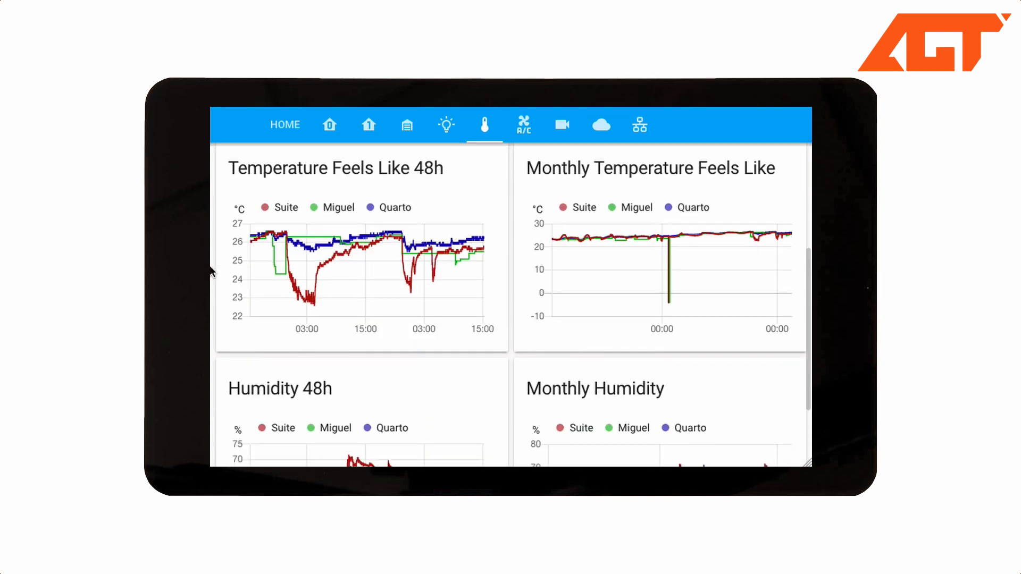
scroll("down", 3)
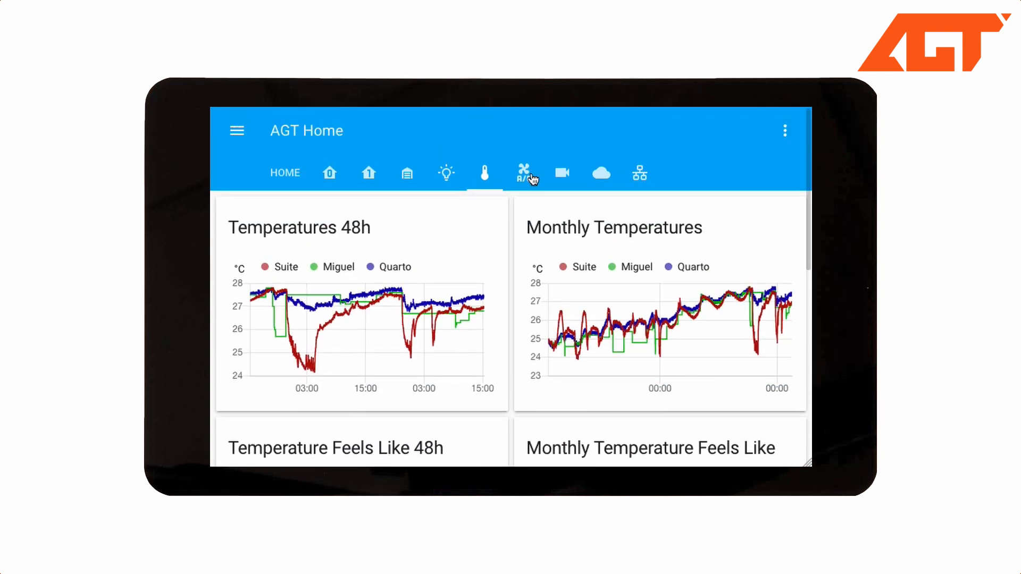
Switch from the temperatures page to the A/C tab
left_click(523, 172)
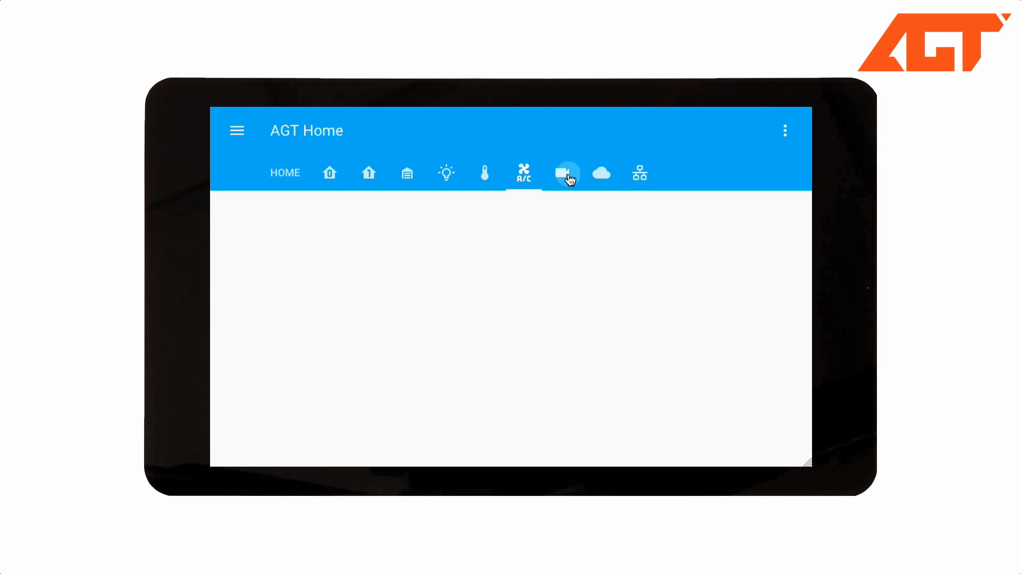
Open the camera tab and bring up the Traseiras backyard feed
left_click(562, 173)
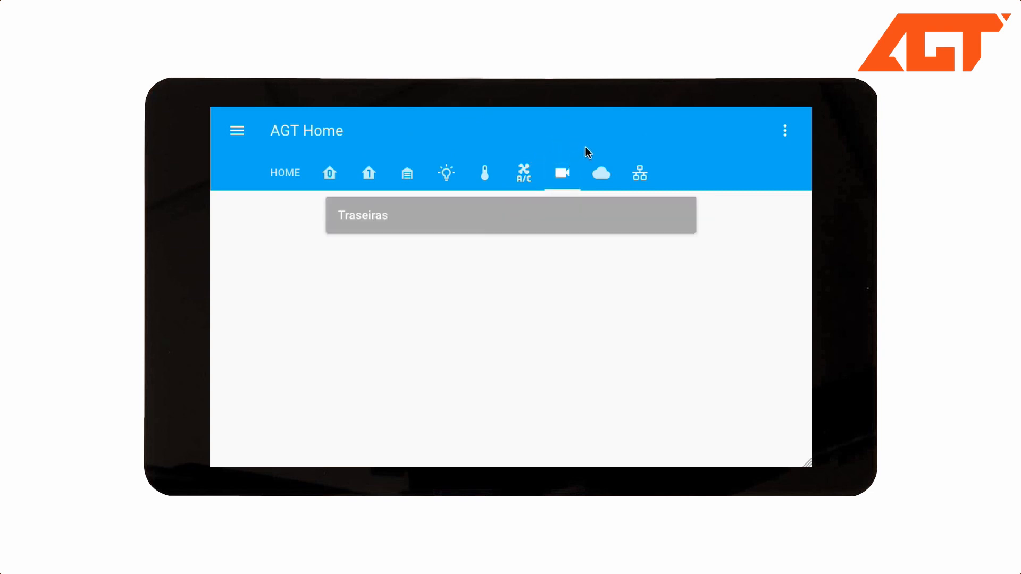
left_click(510, 215)
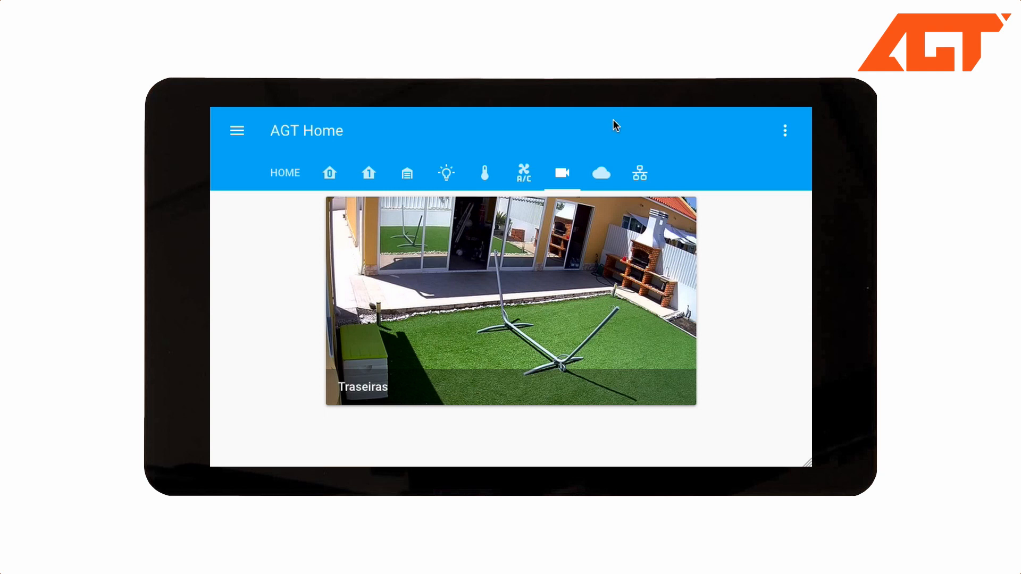
Open the weather tab's Home forecast details and scroll through the five-day forecast
left_click(600, 172)
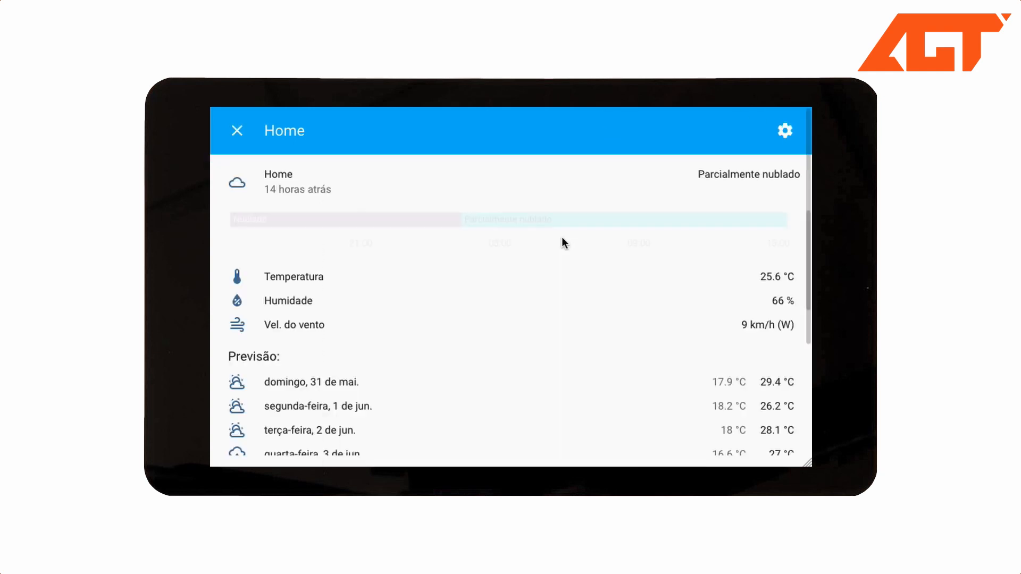
scroll("down", 3)
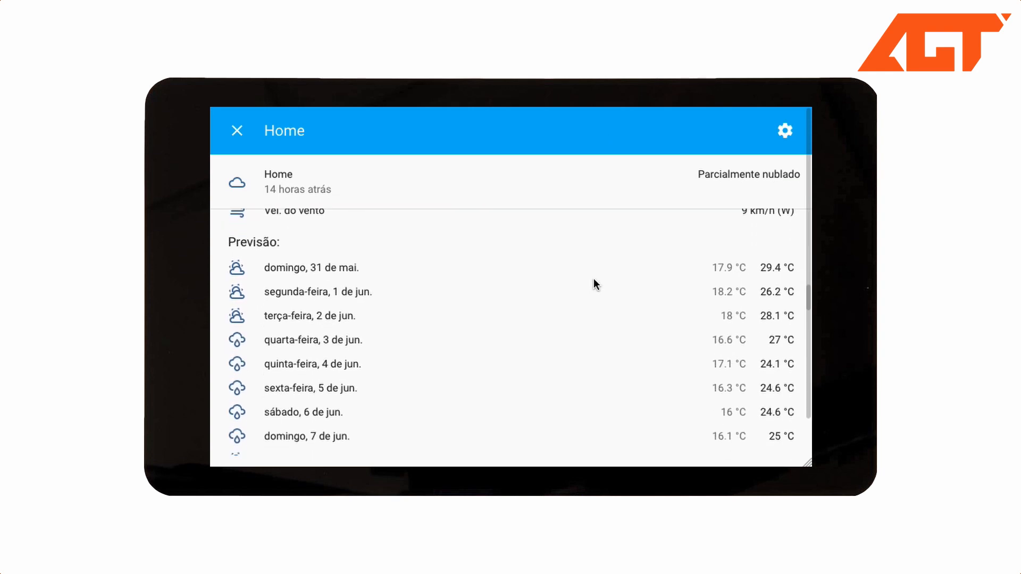
scroll("down", 3)
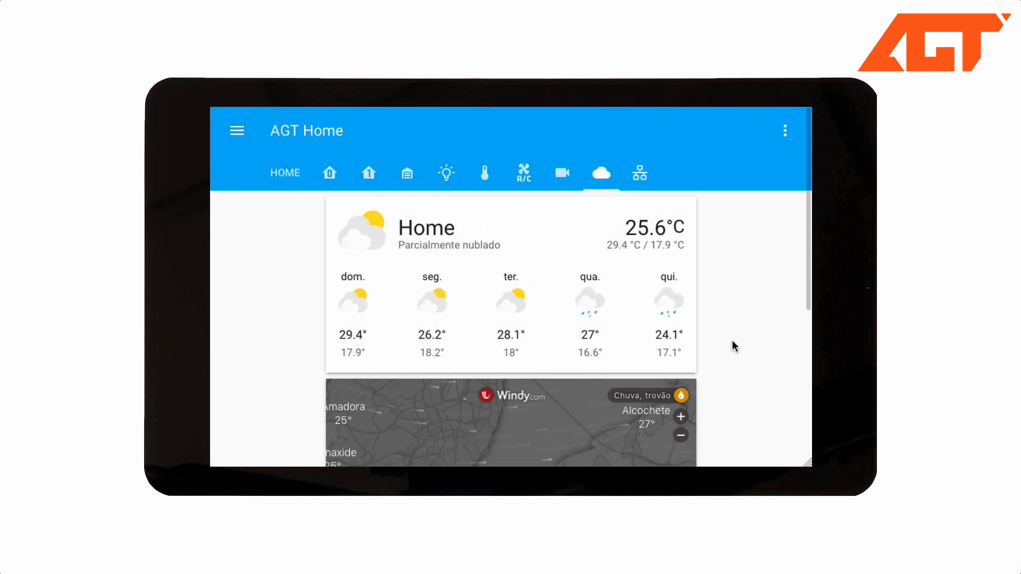
Scroll to the Windy map and change its layer to Temperatura
scroll("down", 3)
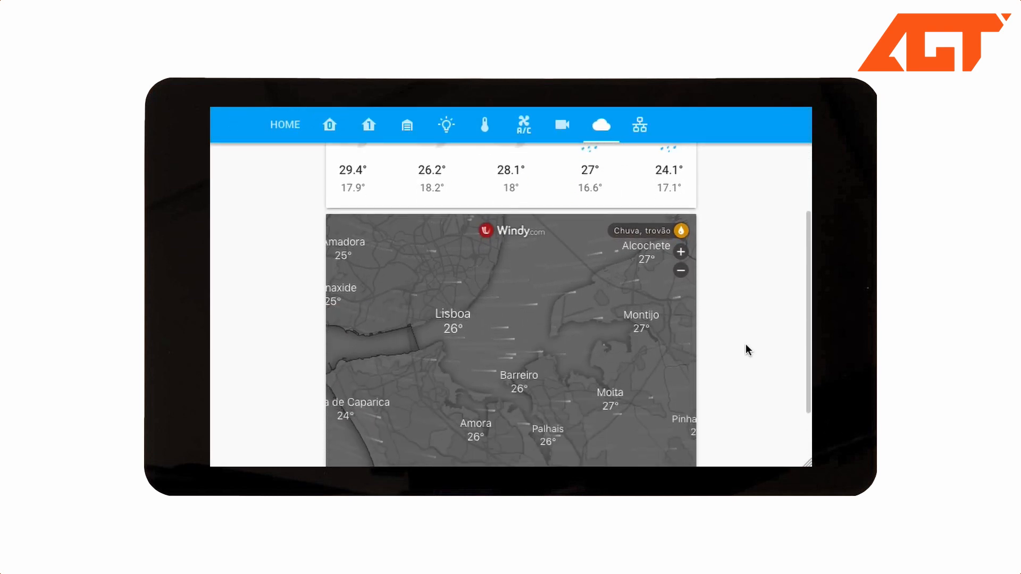
scroll("down", 3)
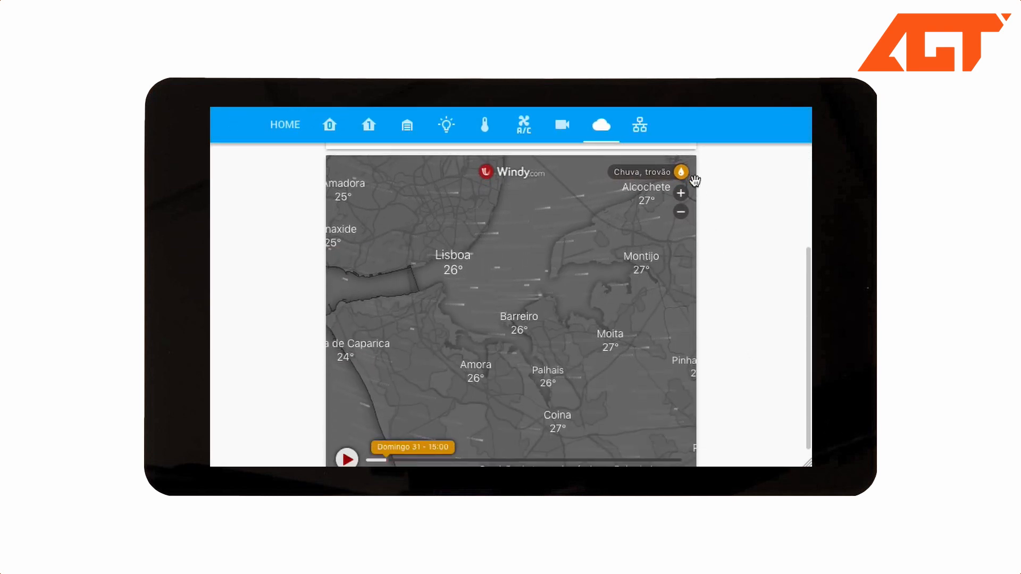
left_click(682, 171)
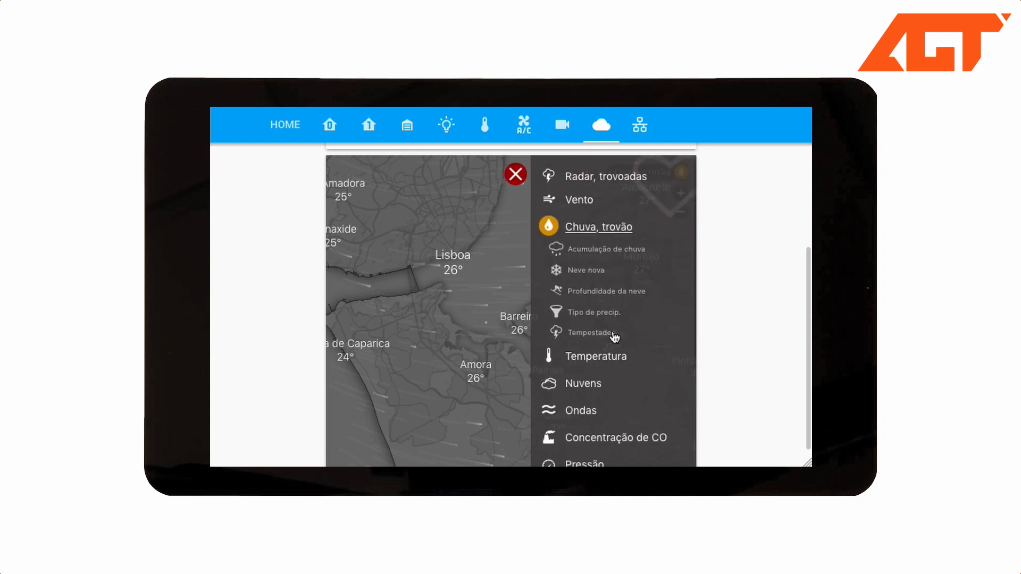
left_click(596, 356)
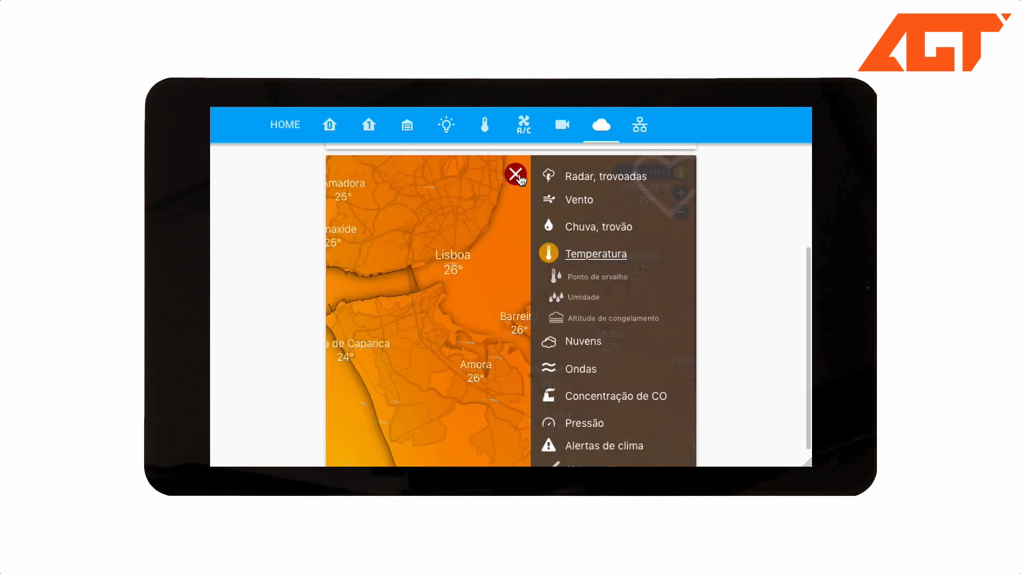
left_click(516, 173)
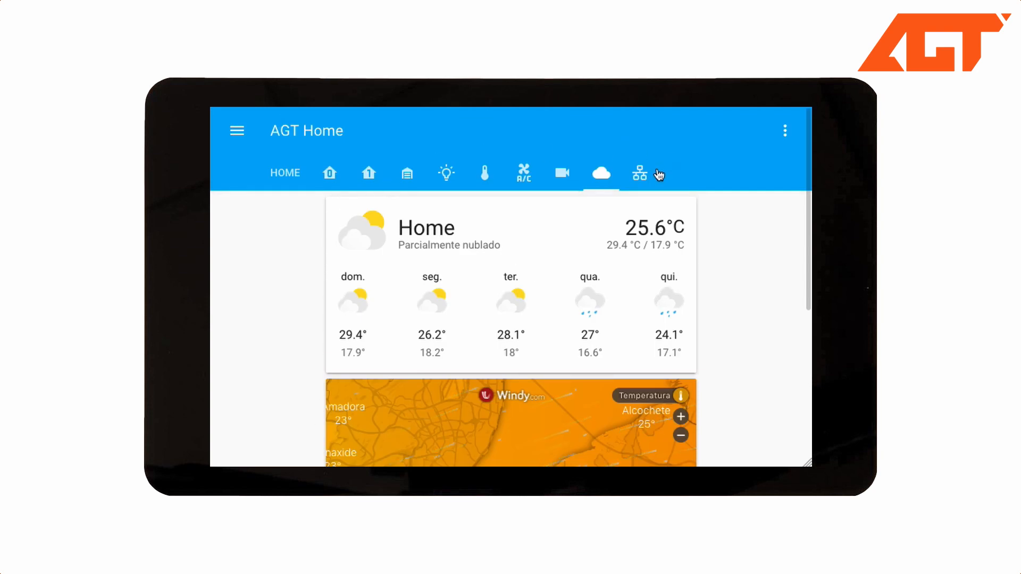
Open the network tab's Hass.IO Server status, then the full-size Traseiras camera stream
left_click(639, 172)
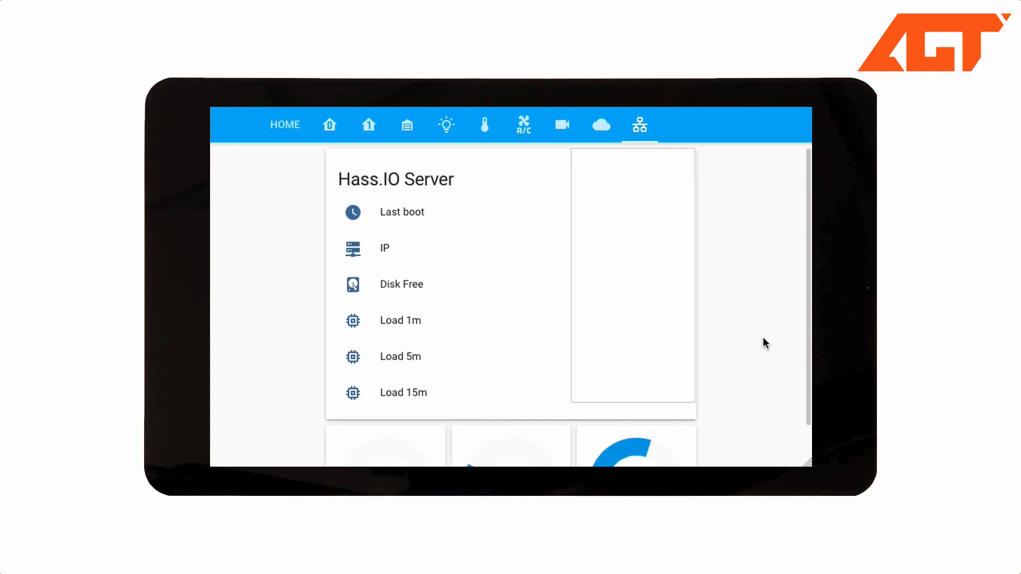
scroll("down", 3)
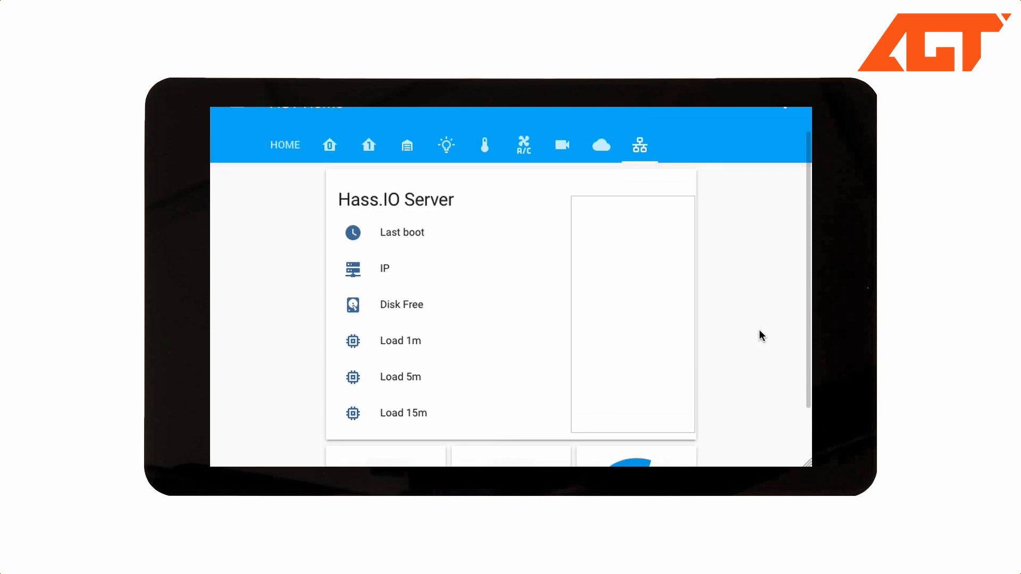
left_click(368, 145)
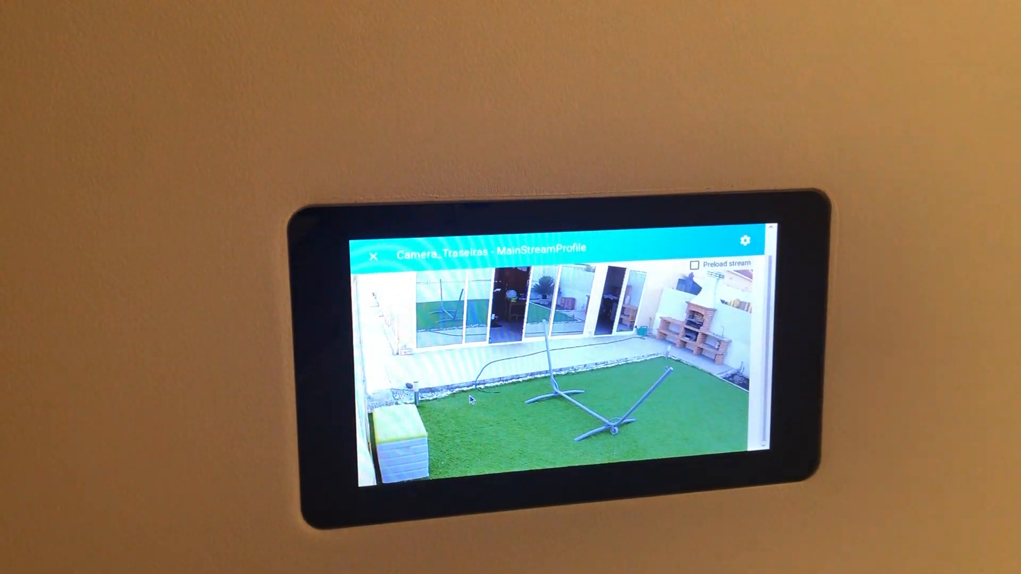
Close the backyard camera, then view and close Quarto Miguel's lamp and the Suite temperature history
left_click(374, 255)
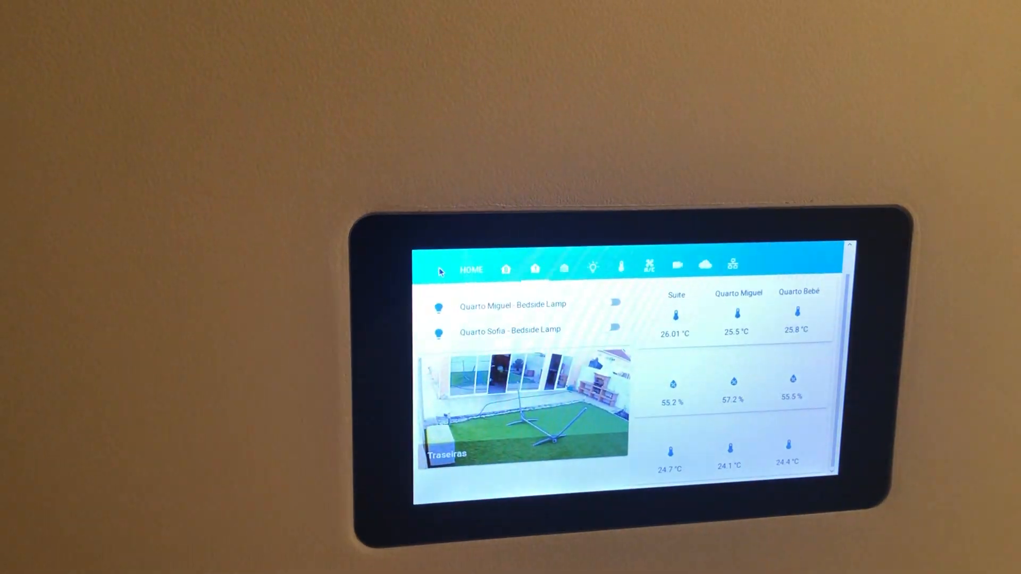
left_click(512, 305)
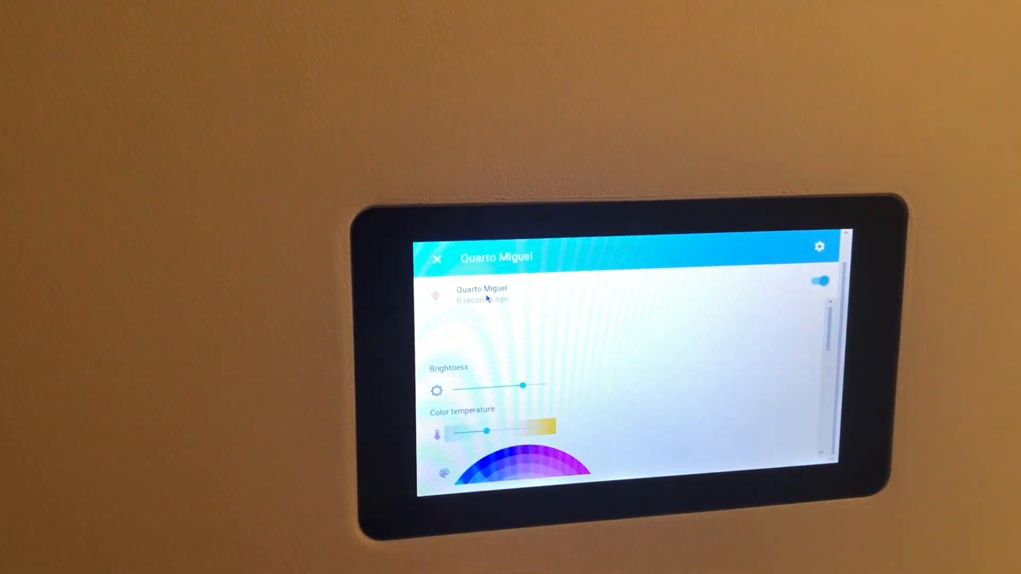
left_click(820, 280)
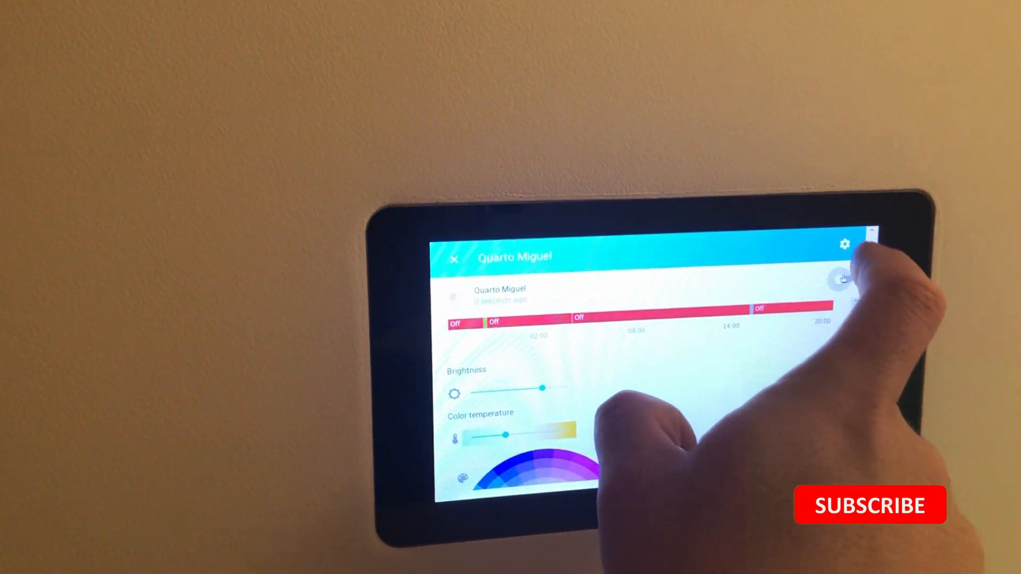
left_click(454, 259)
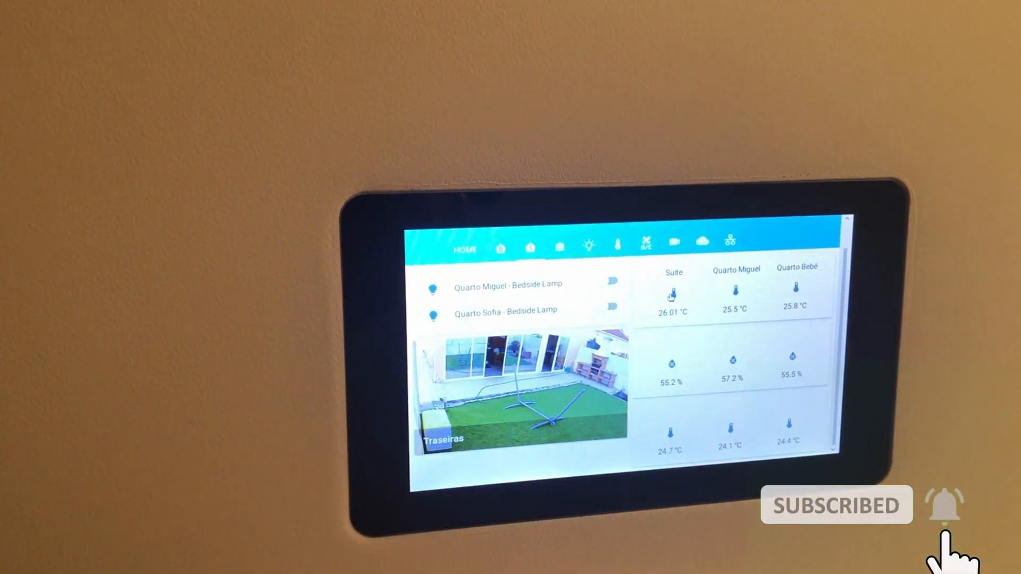
left_click(673, 300)
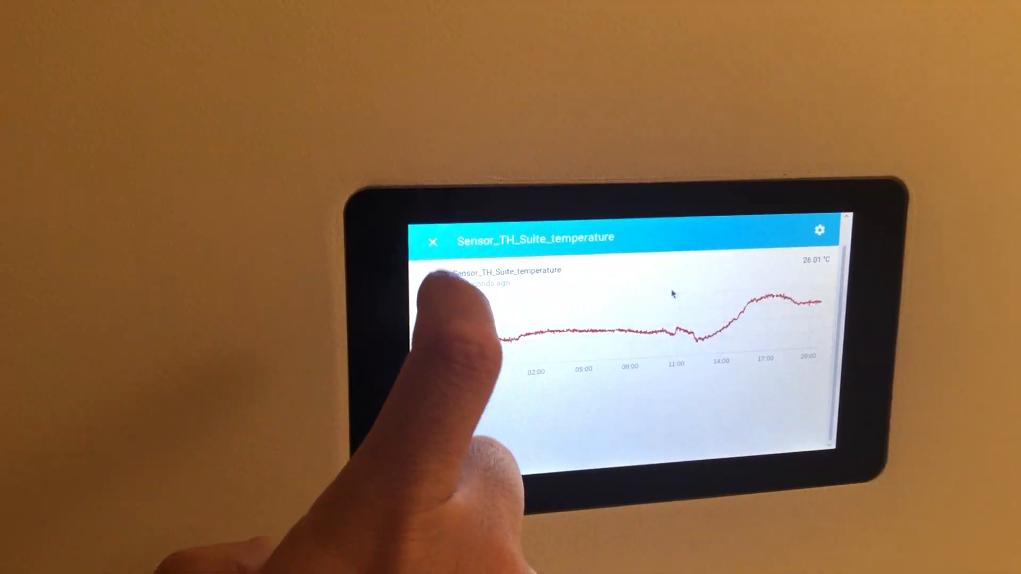
left_click(433, 242)
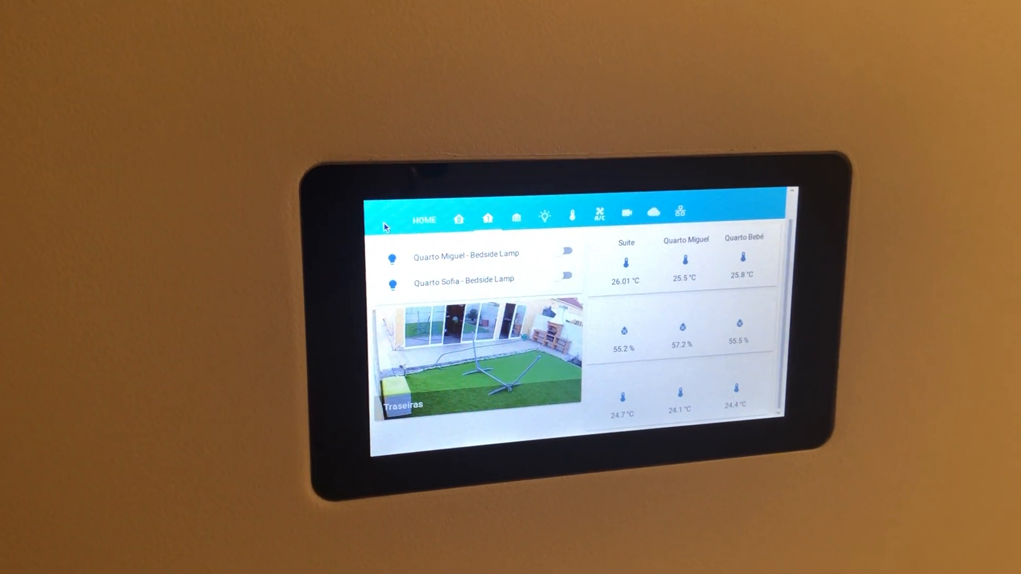